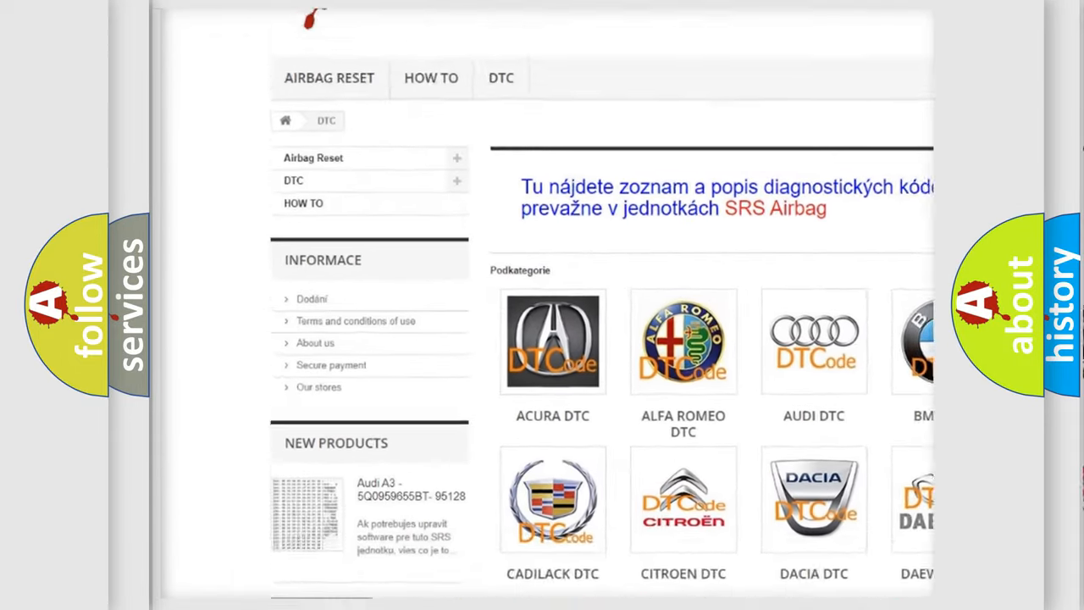
pyautogui.scroll(-3)
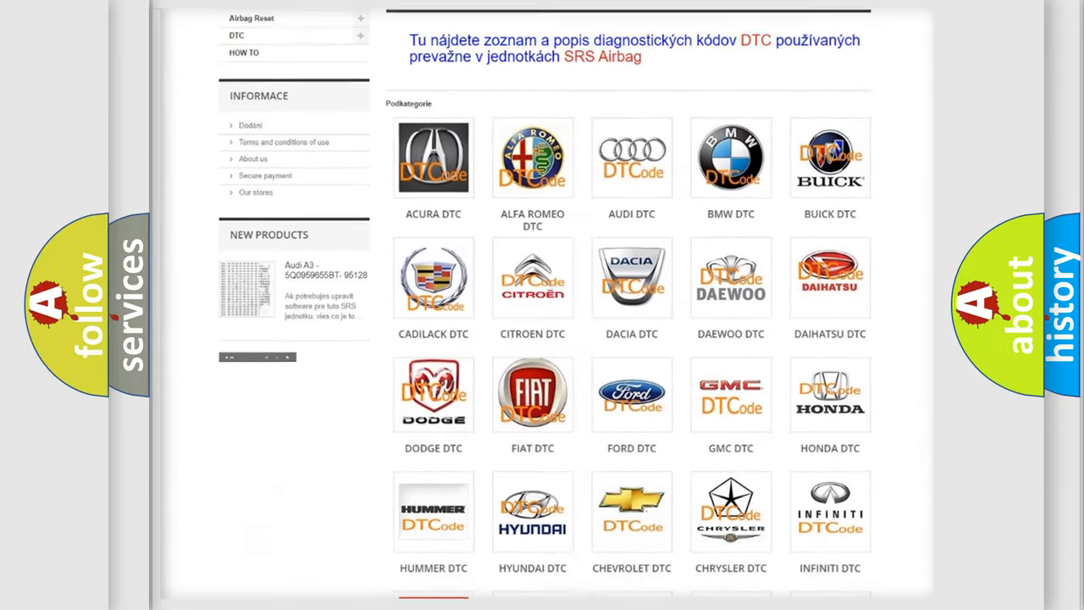
pyautogui.scroll(-3)
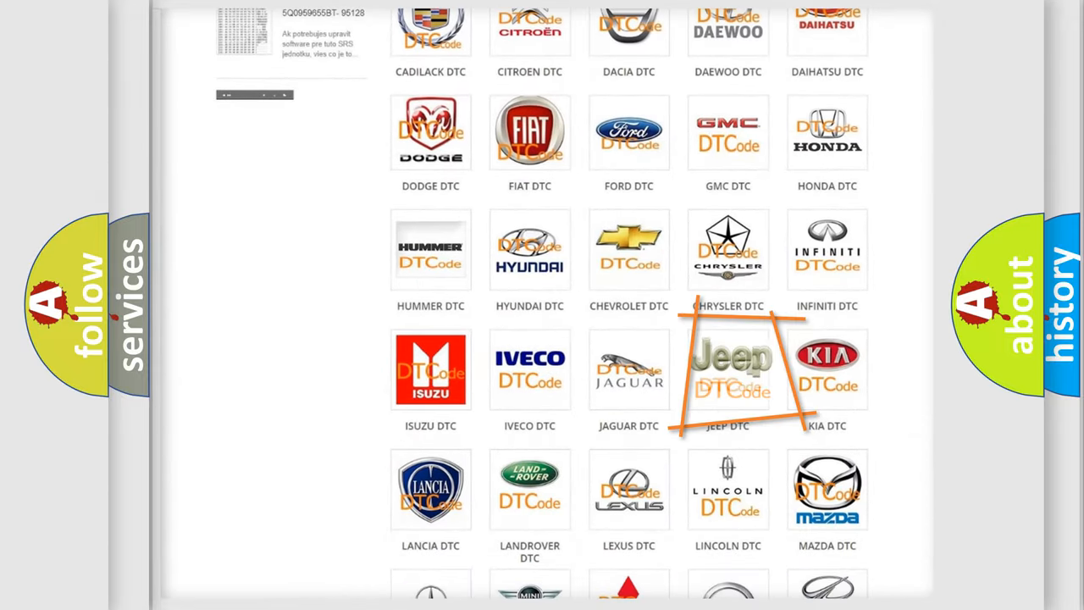